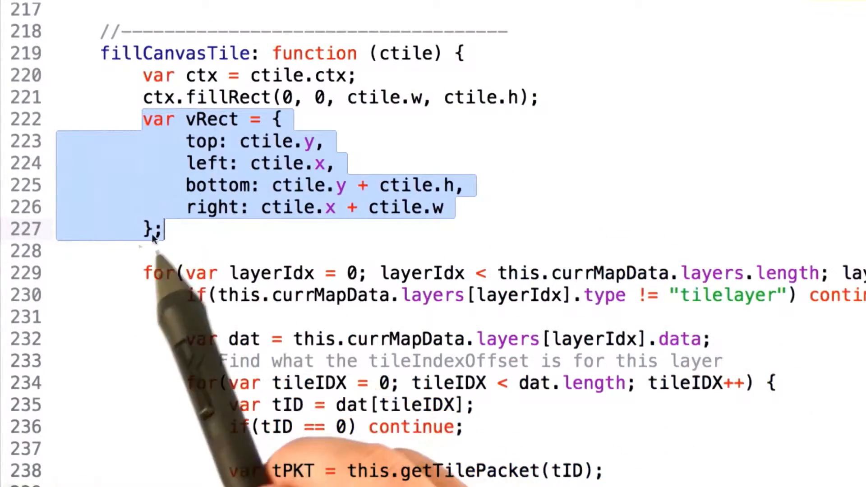
{"action": "mouse_move", "coordinate": [251, 199]}
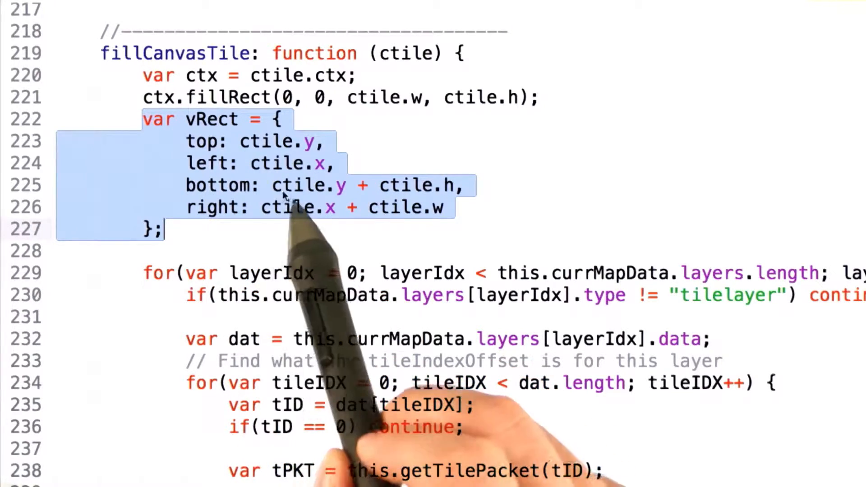
{"action": "scroll", "scroll_direction": "down", "scroll_amount": 3}
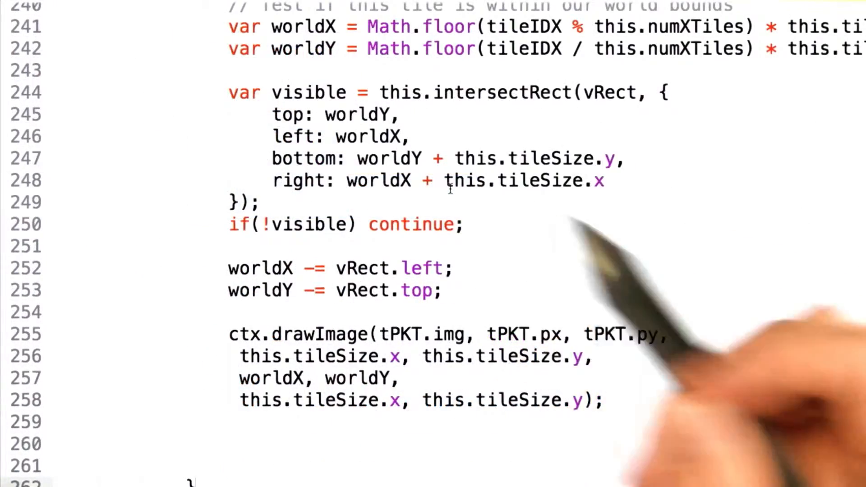